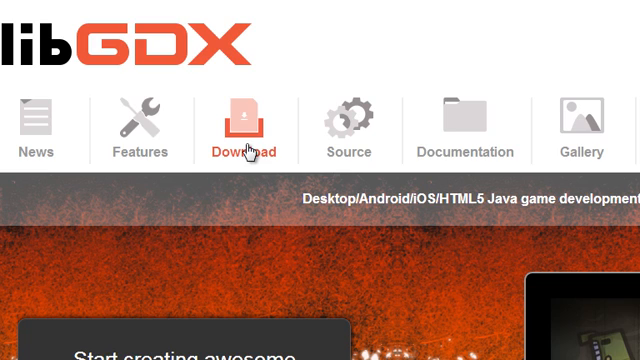
Browse the libGDX downloads page and create the Asteroids Java project.
click(243, 118)
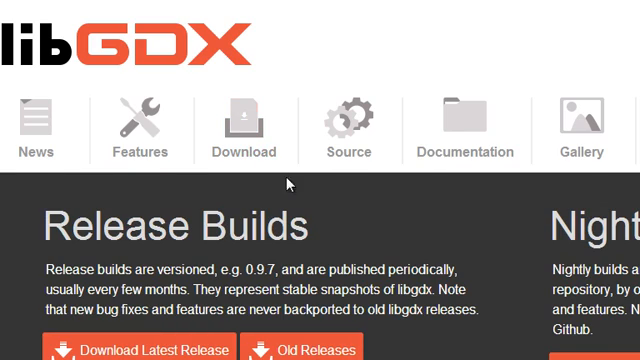
scroll(down, 3)
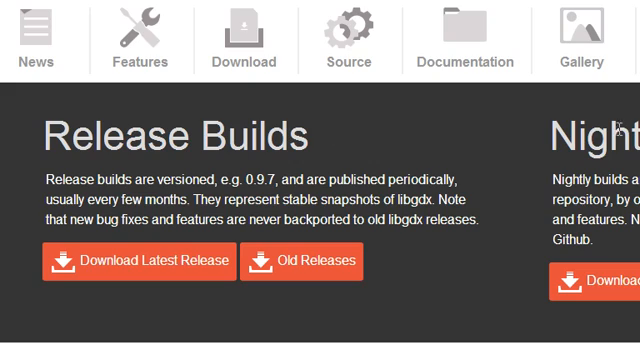
mouse_move(42, 240)
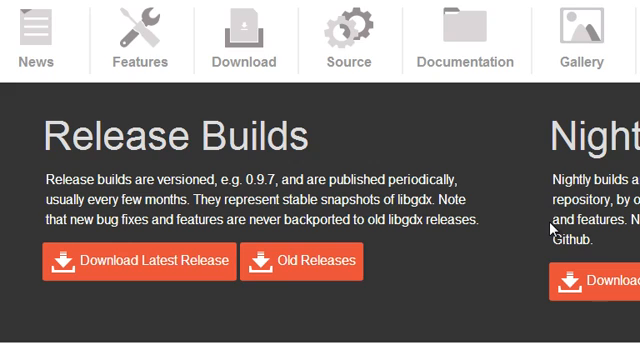
mouse_move(584, 286)
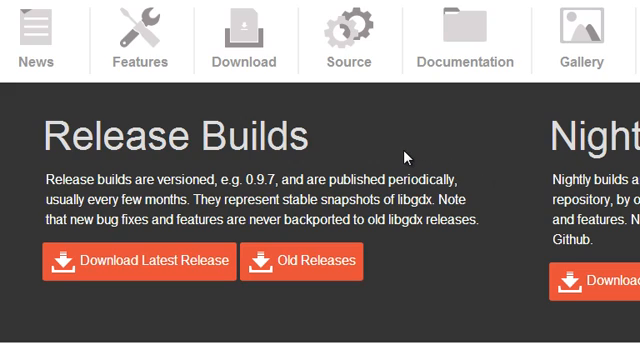
mouse_move(313, 140)
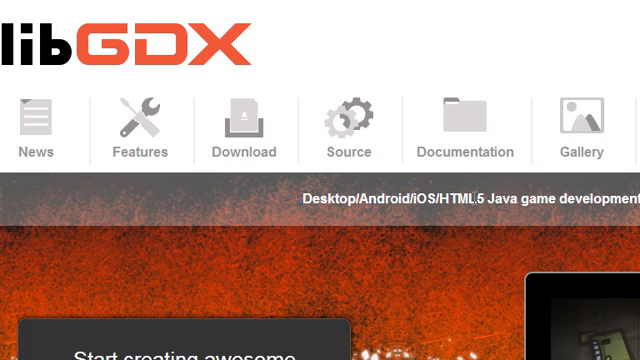
mouse_move(296, 198)
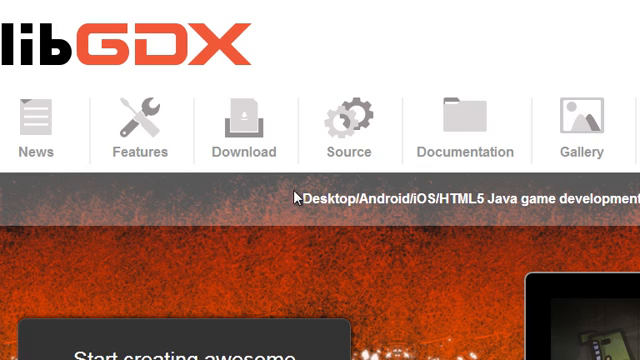
mouse_move(510, 230)
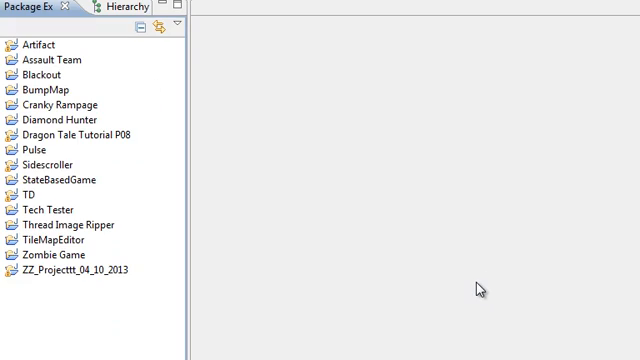
mouse_move(475, 287)
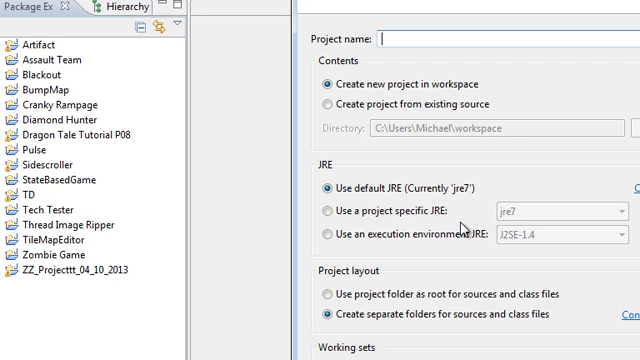
text(Asteroids)
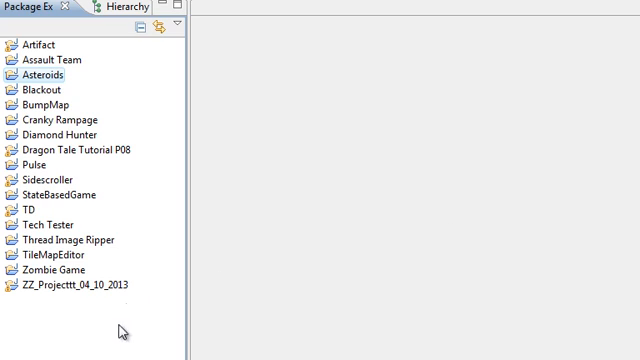
Create a second Java project named Asteroids-desktop.
right_click(45, 73)
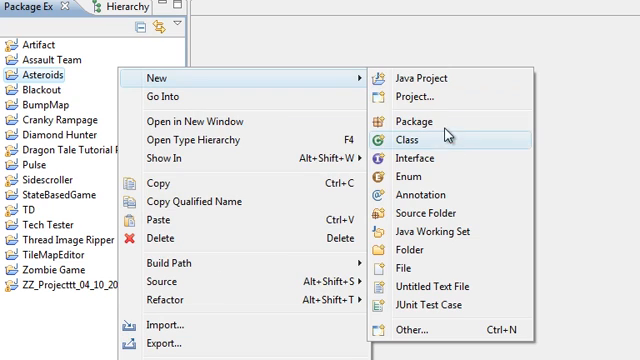
click(417, 77)
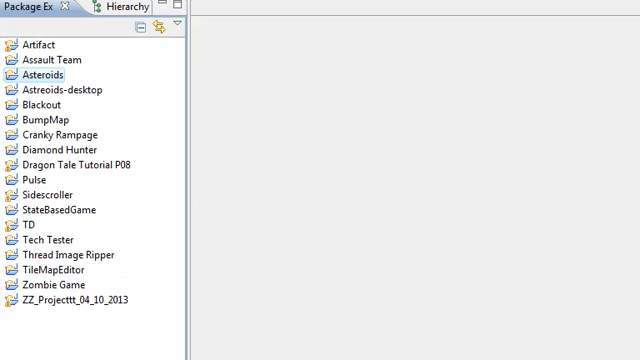
click(68, 89)
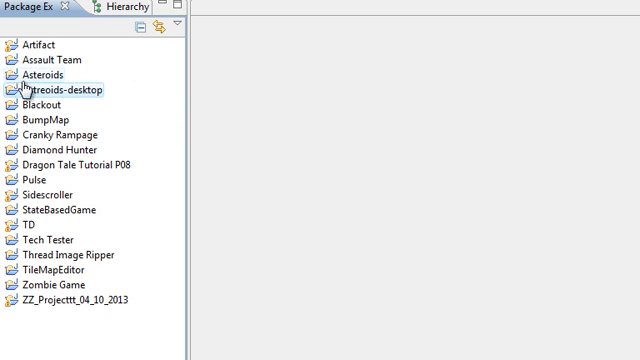
click(11, 76)
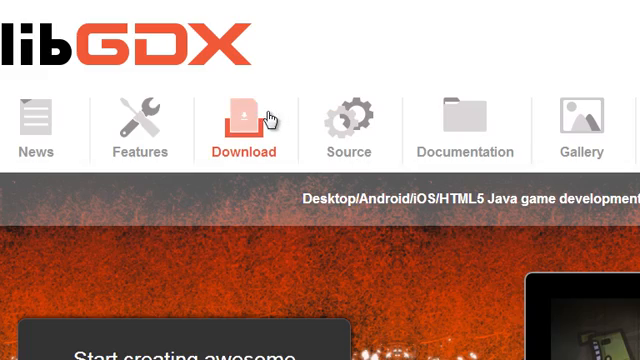
Copy gdx.jar and gdx-sources.jar into Asteroids/libs and expand that folder.
click(243, 120)
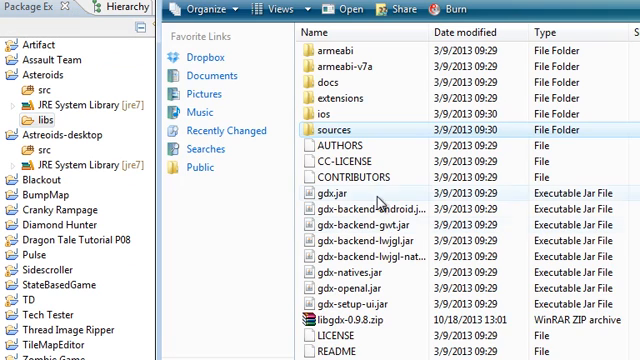
mouse_move(337, 187)
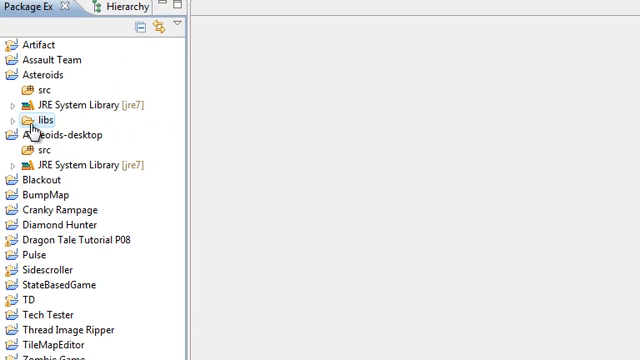
click(13, 117)
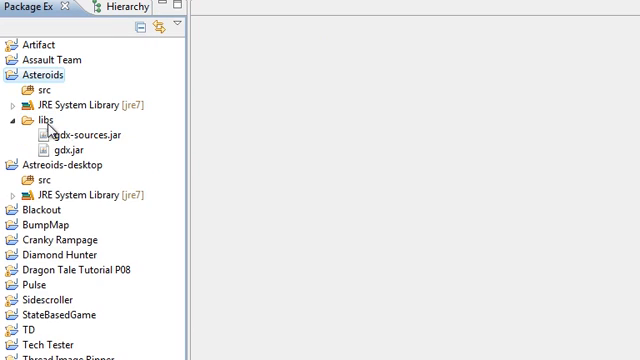
mouse_move(205, 157)
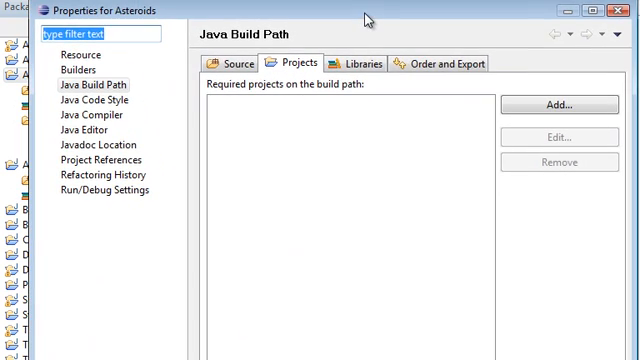
Add libs/gdx.jar with gdx-sources.jar attached, tick it for export, and apply.
click(364, 62)
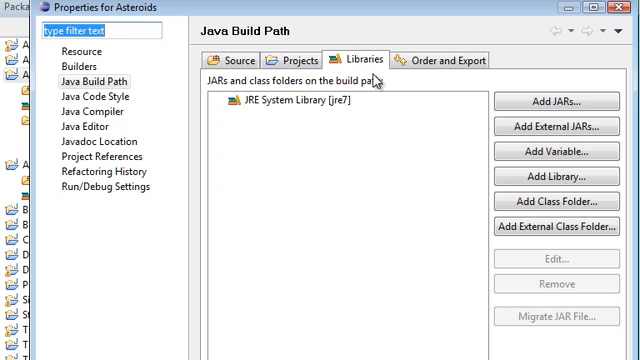
mouse_move(551, 100)
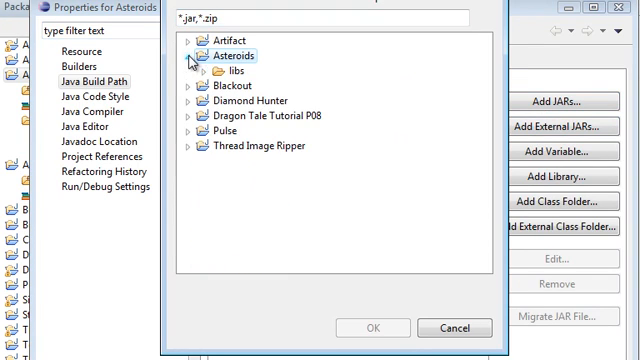
click(207, 72)
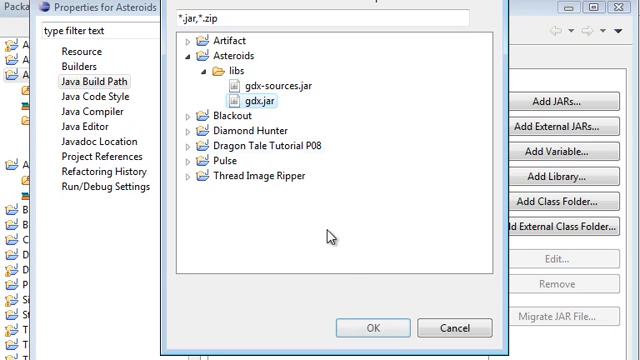
click(372, 328)
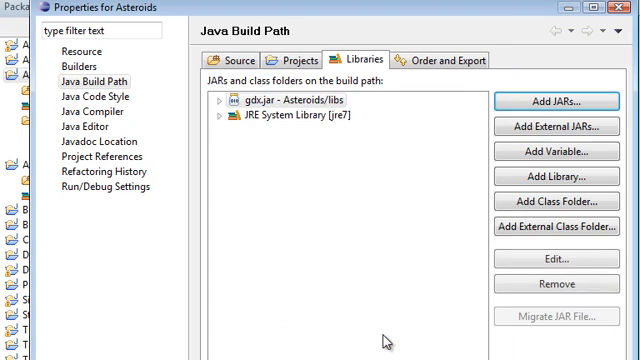
click(213, 103)
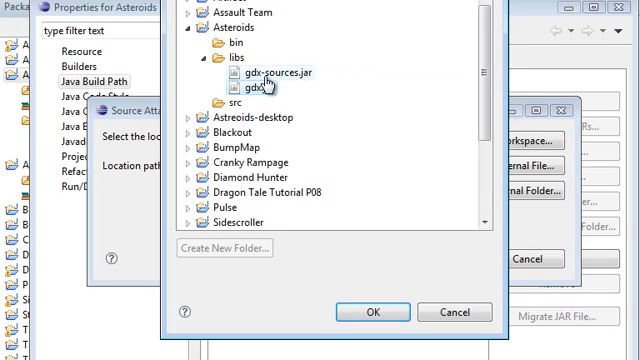
click(372, 311)
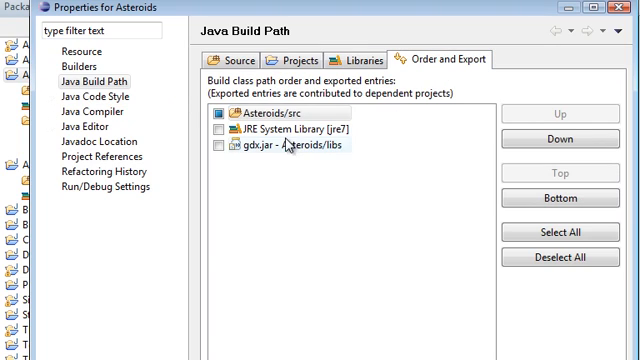
click(216, 148)
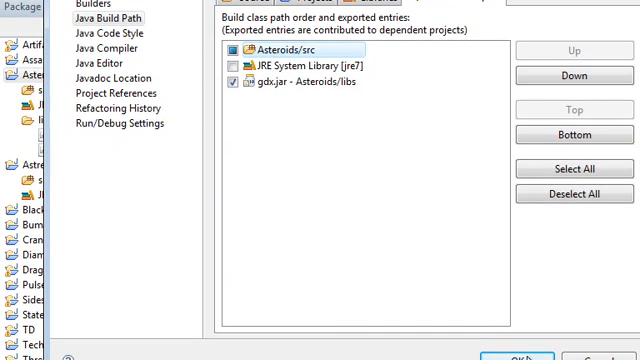
click(523, 352)
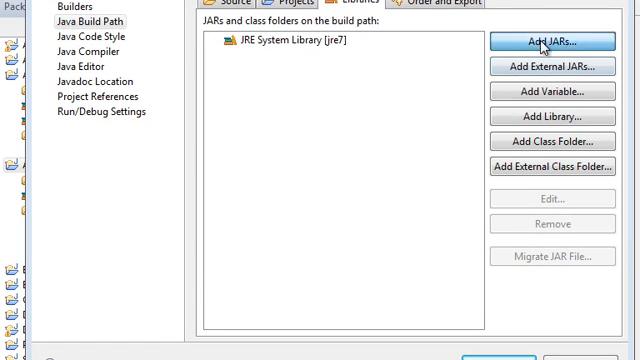
Add the gdx-backend-lwjgl, gdx-backend-lwjgl-natives and gdx-natives jars from Asteroids-desktop/libs.
click(548, 40)
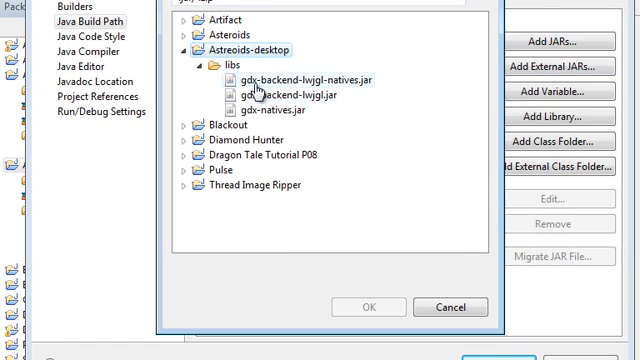
click(370, 307)
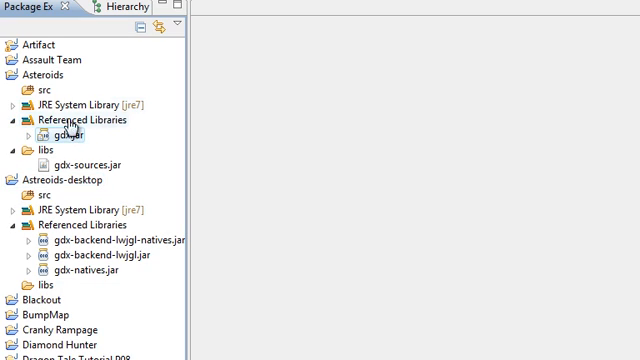
click(113, 241)
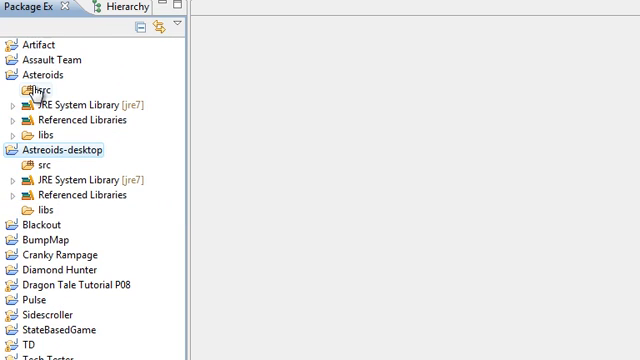
Create class Game in com.neet.main and open Game.java in the editor.
right_click(40, 89)
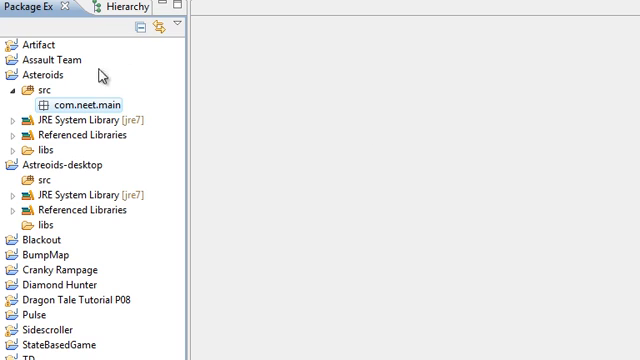
right_click(90, 100)
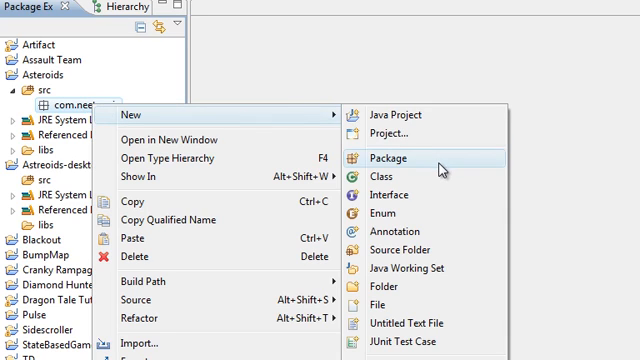
click(386, 175)
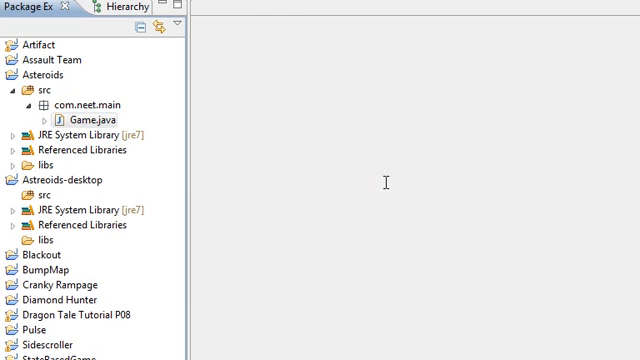
double_click(85, 116)
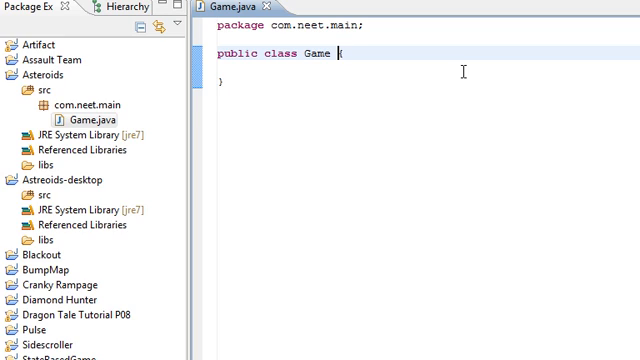
Declare Game implements ApplicationListener and add empty create() and render() methods.
text(implements)
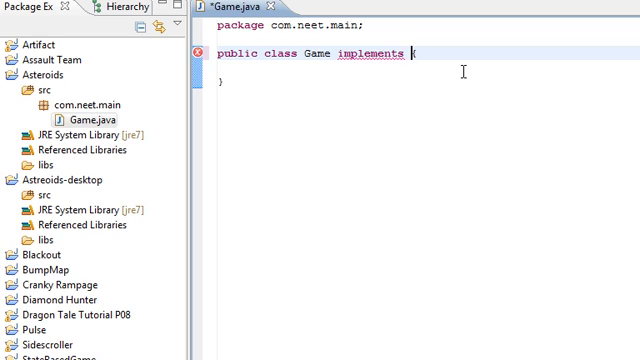
text(ApplicationListener)
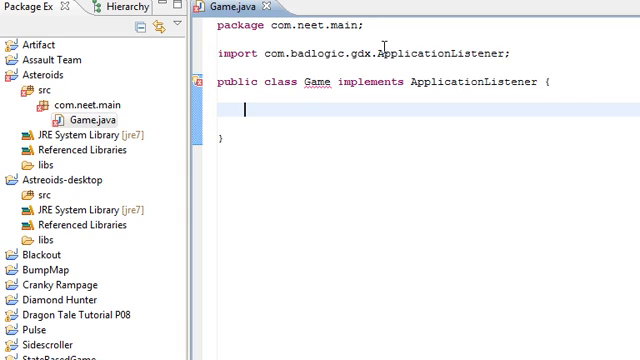
text(publi)
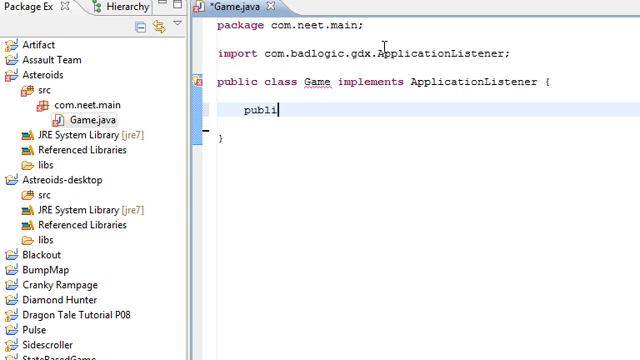
text(c void create() {)
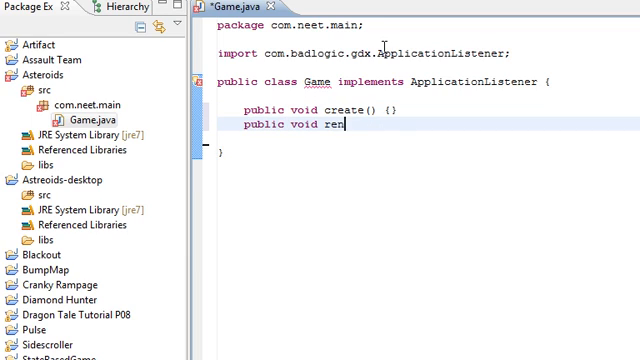
text(der() {})
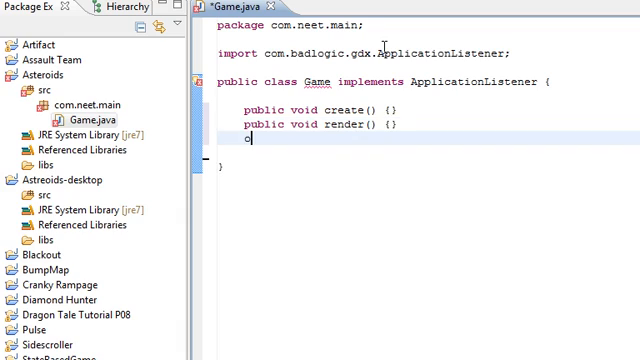
Add empty resize(int width, int height), pause, resume and dispose methods, then save.
text(public)
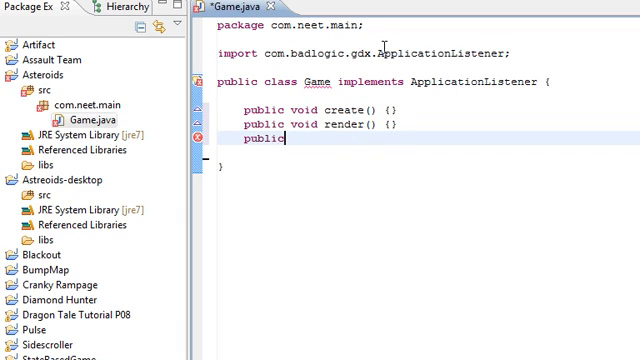
text(void resiz)
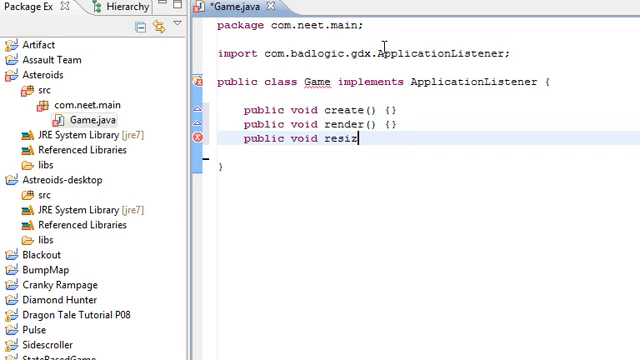
text(e(int width,)
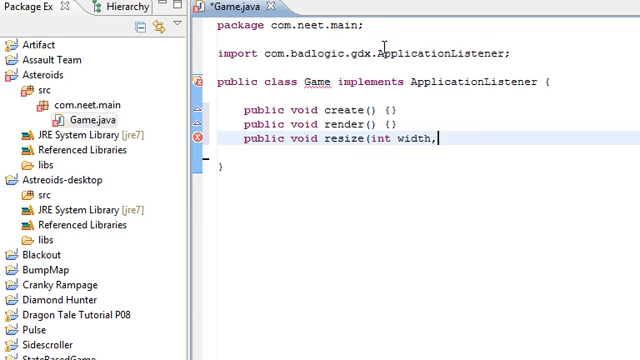
text(int height) {})
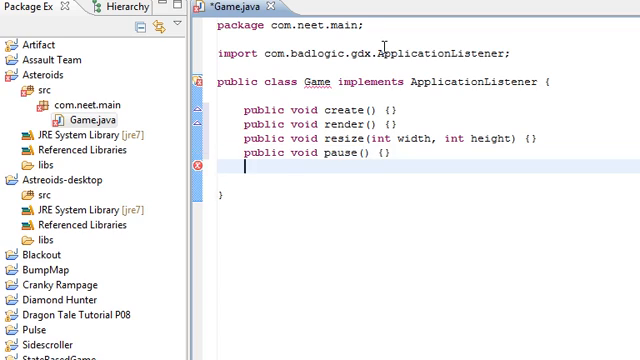
text(public)
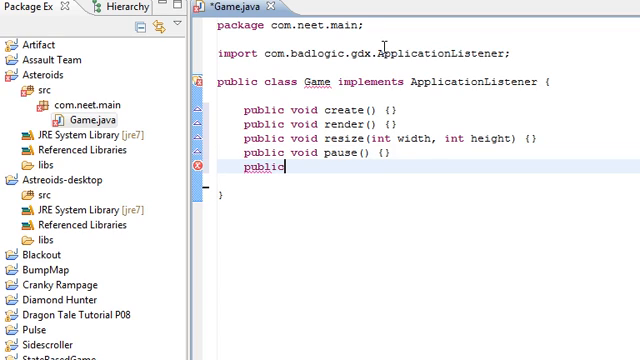
text(void resume() {)
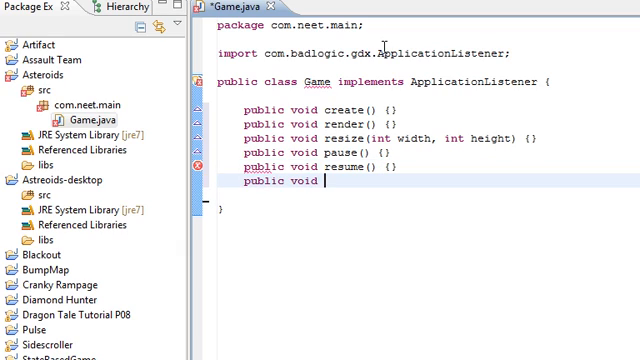
text(dispose() {})
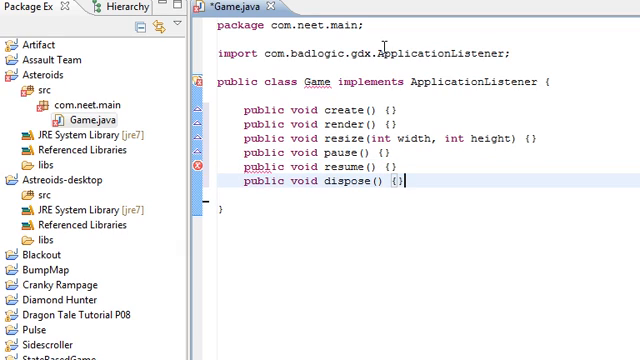
key(ctrl+s)
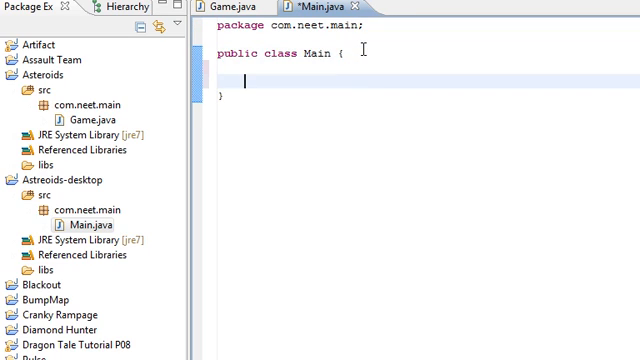
Write main(String[] args) declaring cfg = new LwjglApplicationConfiguration().
text(public static voi)
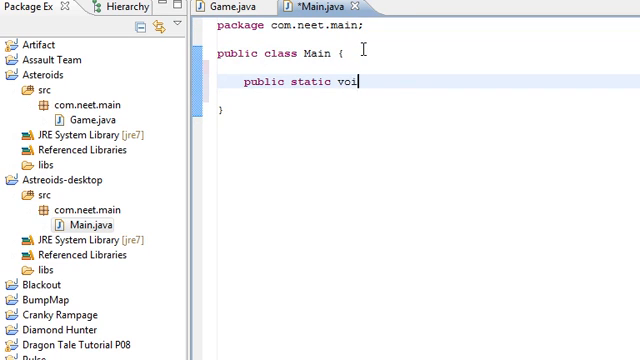
text(d main(String[] args) {)
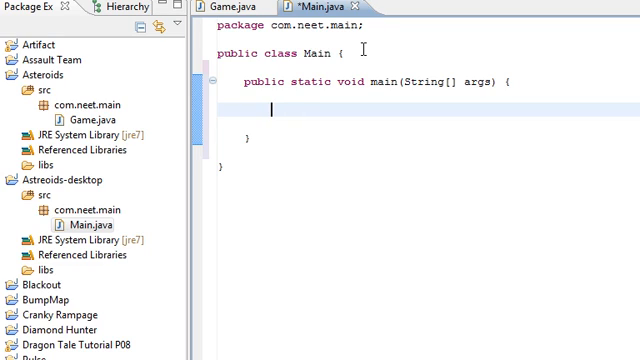
text(JwjglApp)
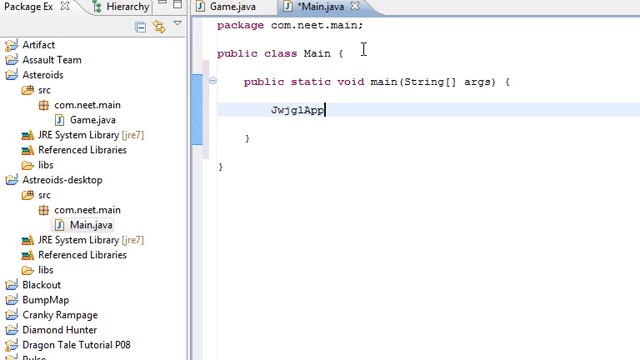
text(ApplicationConfi)
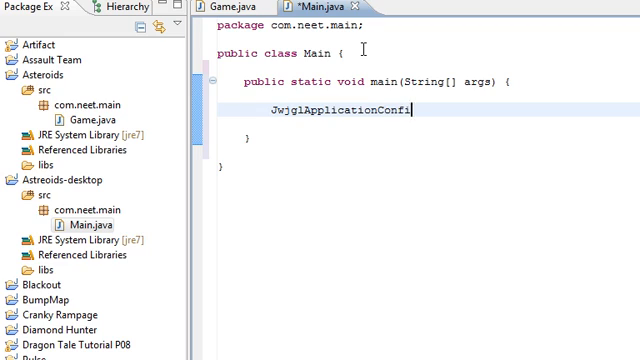
text(guration cfg =)
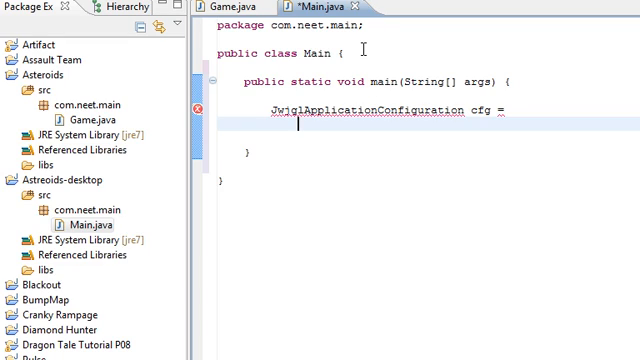
text(new)
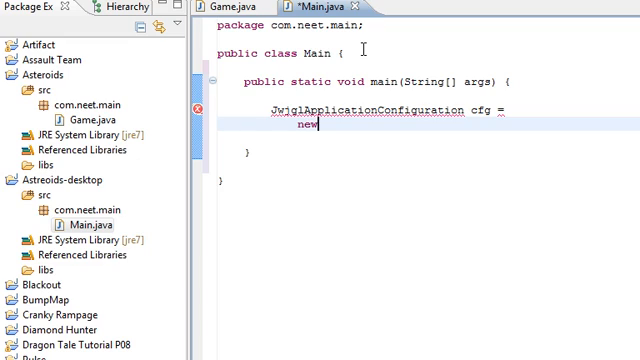
text(L)
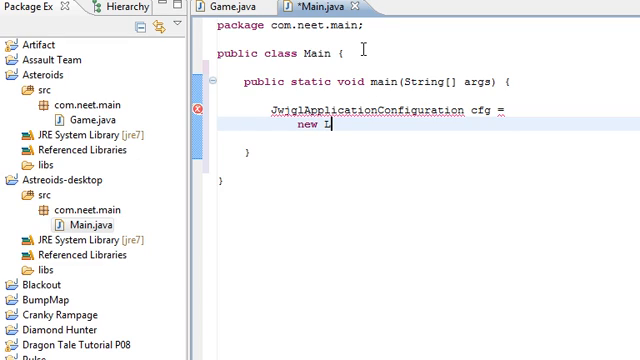
text(wjglAppli)
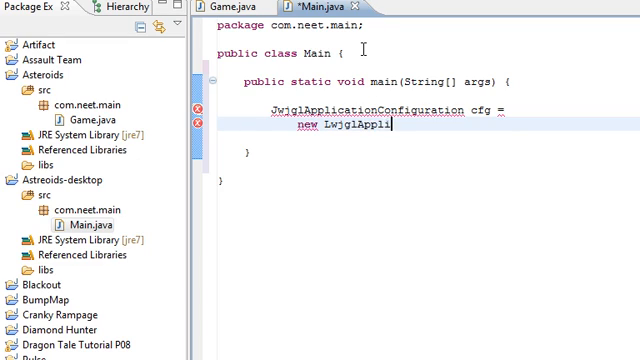
text(cationConfiguration();)
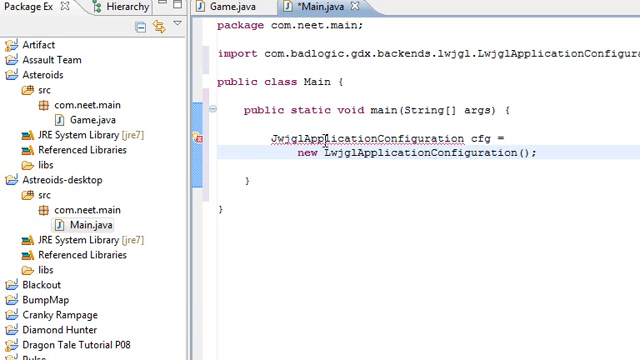
mouse_move(417, 138)
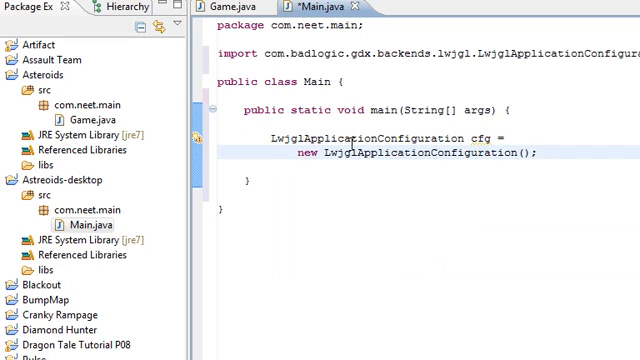
Set cfg.title to "Asteroids" and cfg.width to 500.
text(cf)
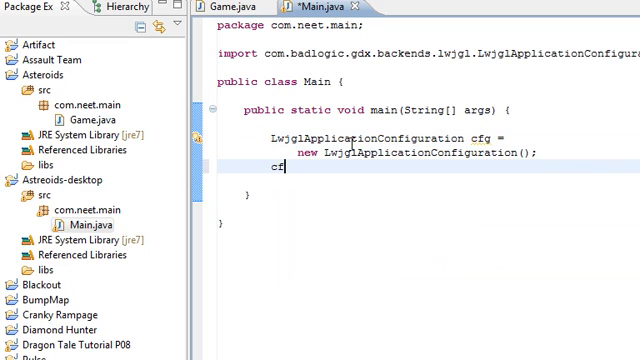
text(g.title =)
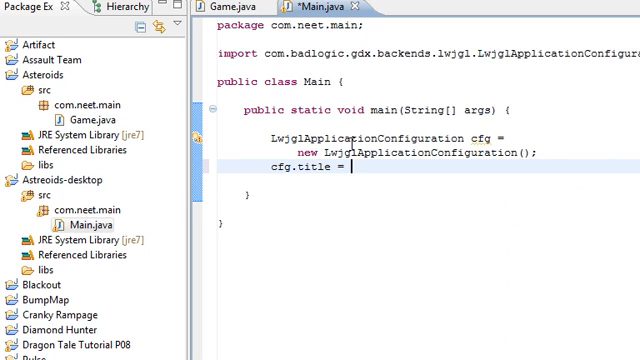
text("Asteroids")
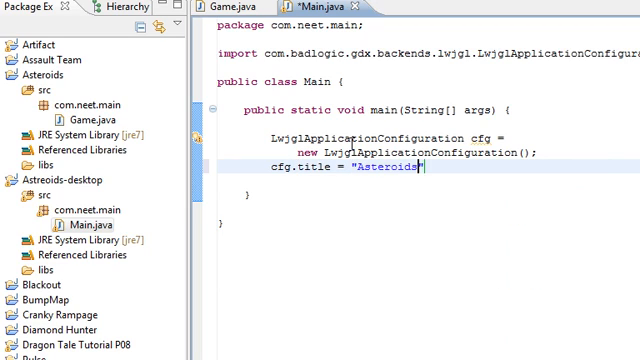
key(Enter)
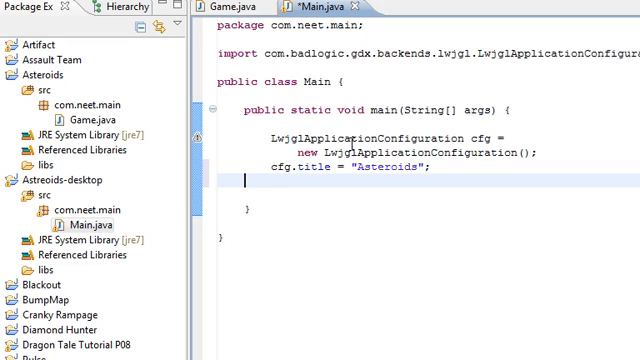
text(cfg.width)
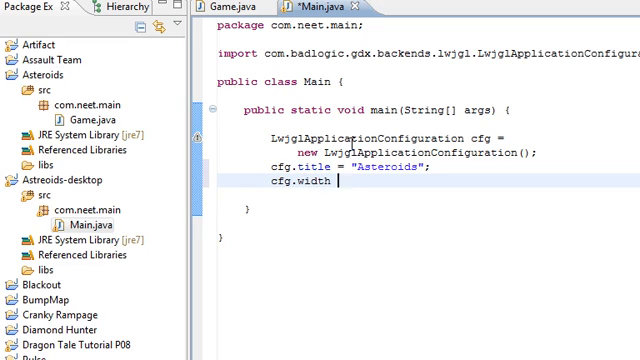
text(= 500;)
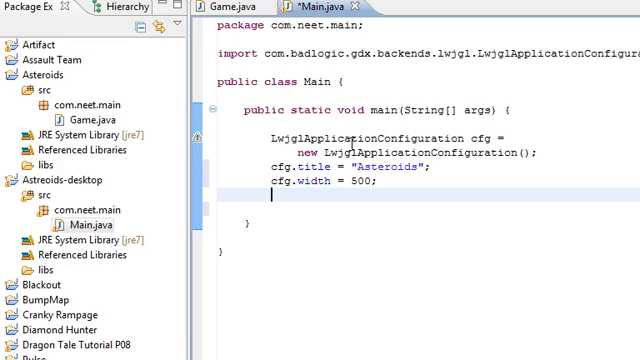
Set cfg.height to 400, cfg.useGL20 to false and cfg.resizable to false.
text(cfg.w)
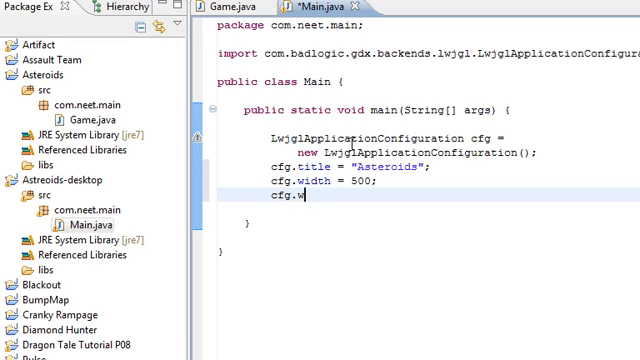
text(eight = 400;)
text(cfg.u)
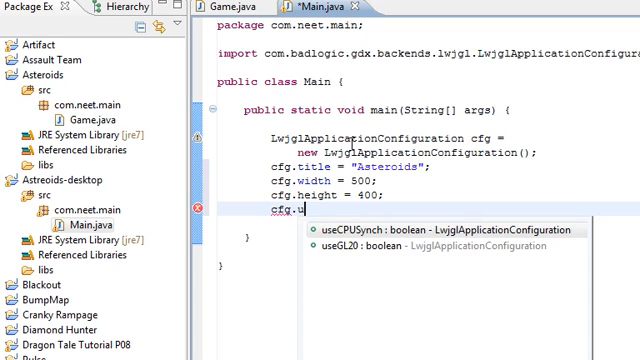
text(seGL20)
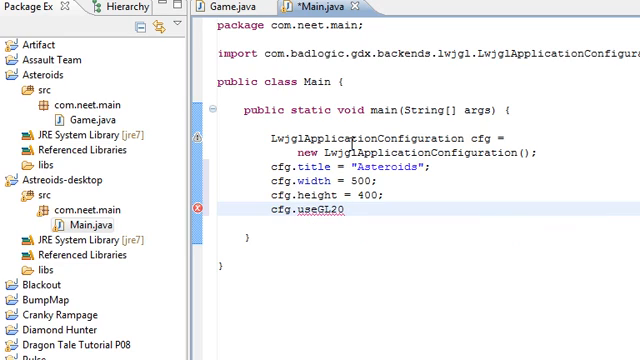
text(= false;)
text(c)
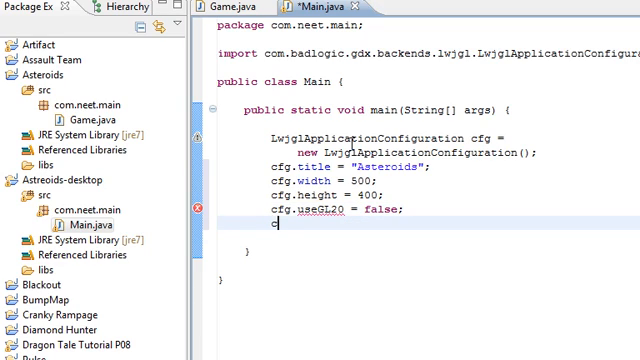
text(fg.resizable)
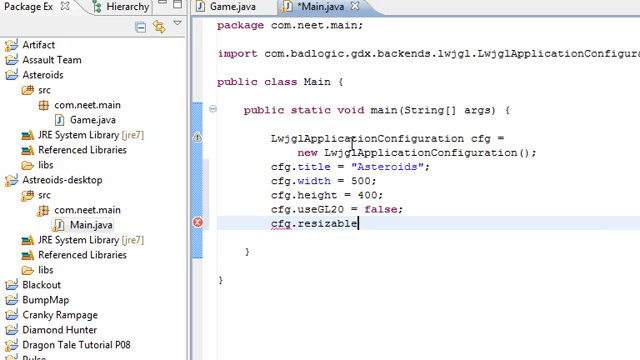
text(= false;)
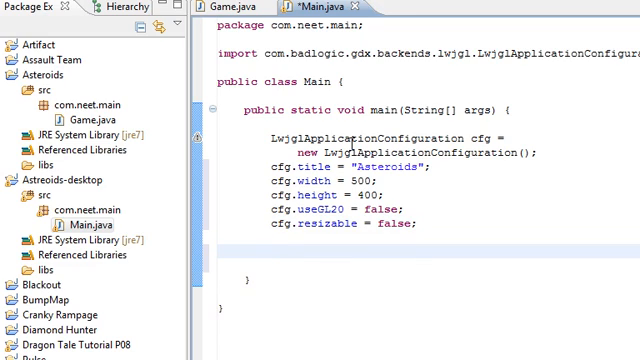
Add the statement new LwjglApplication(new Game(), cfg) to main.
text(new)
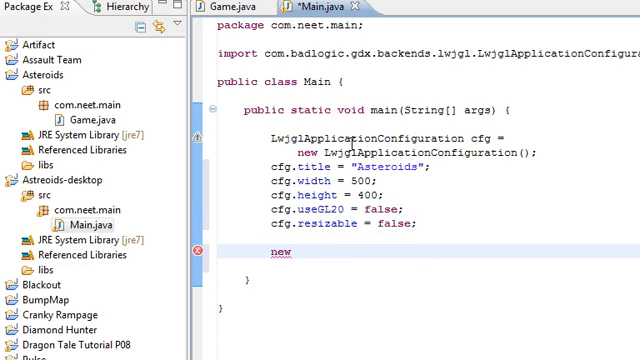
text(L)
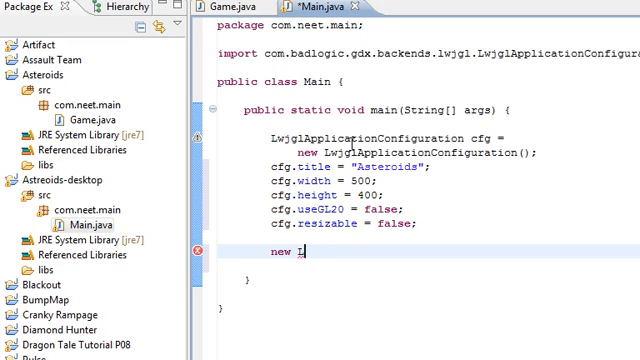
text(w)
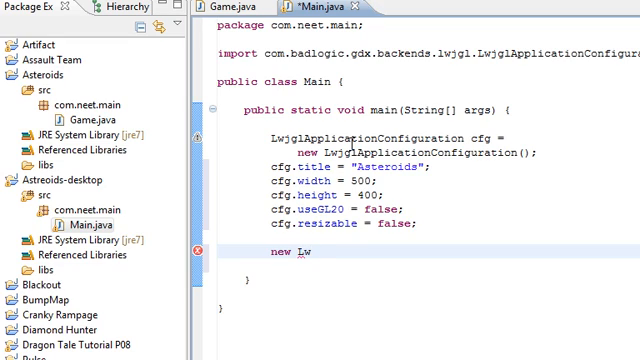
text(jglAp)
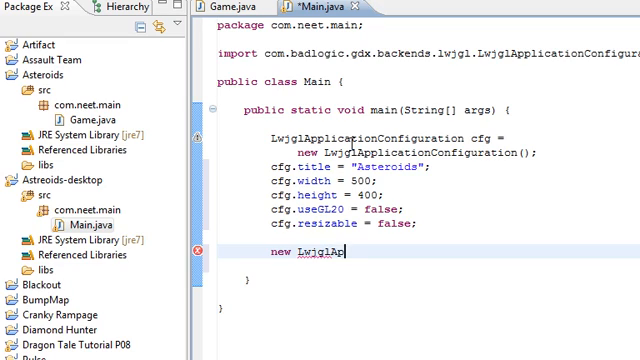
text(plication(new G)
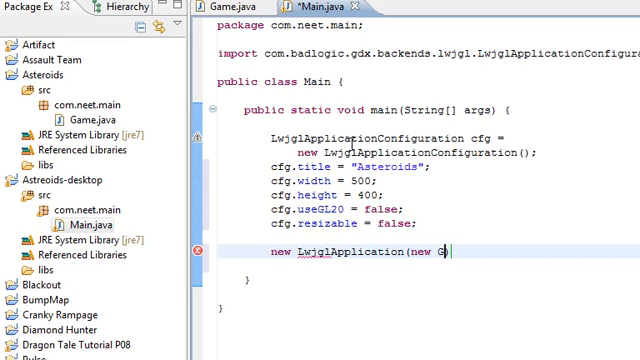
text(ame(), cfg);)
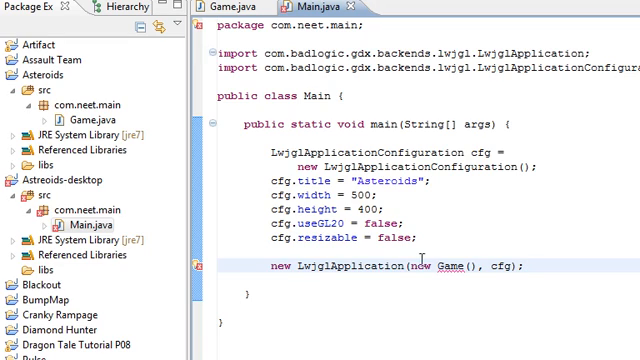
mouse_move(447, 266)
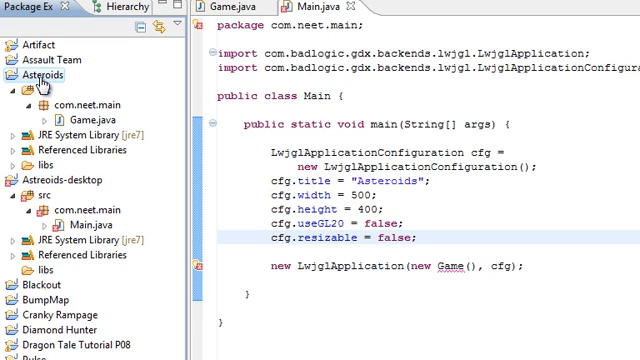
In Asteroids-desktop's Java Build Path Projects list, add and tick Asteroids, then confirm.
click(26, 88)
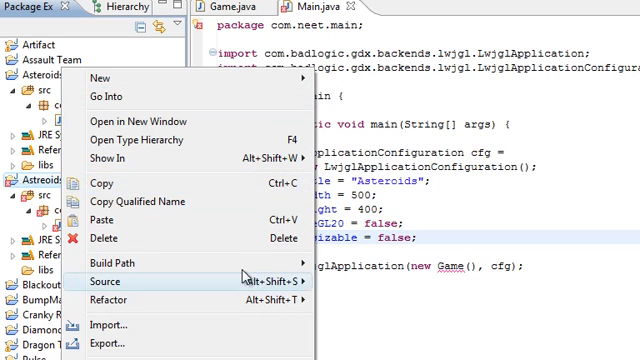
click(116, 263)
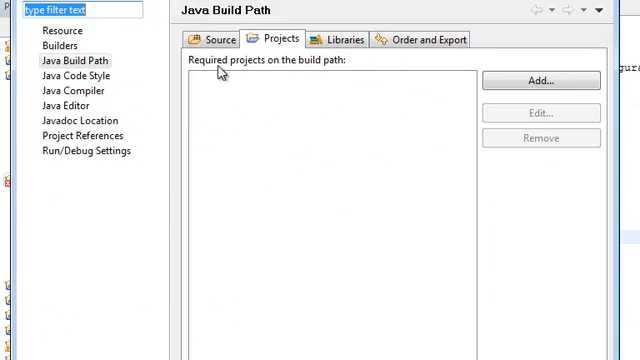
mouse_move(515, 79)
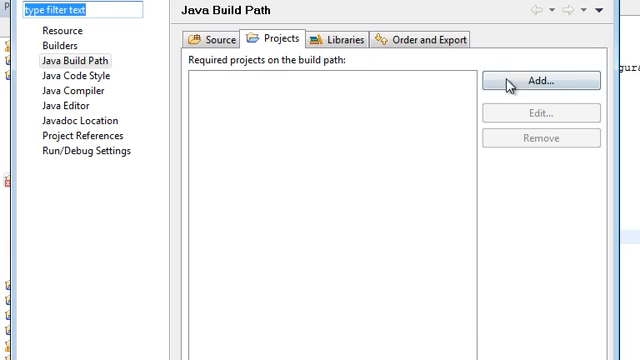
click(541, 80)
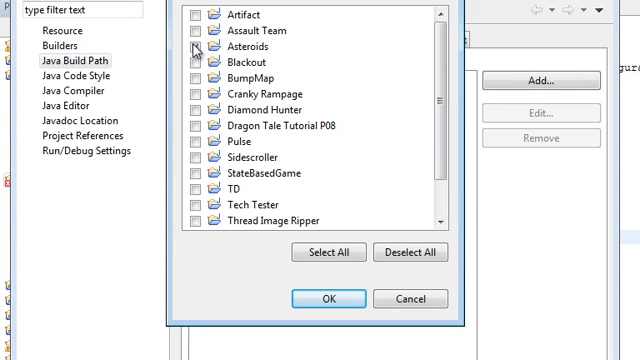
click(197, 52)
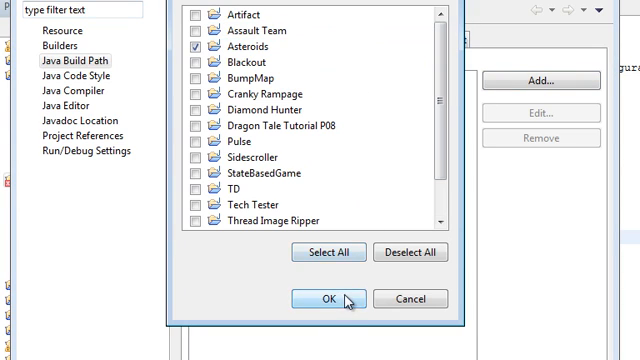
click(330, 298)
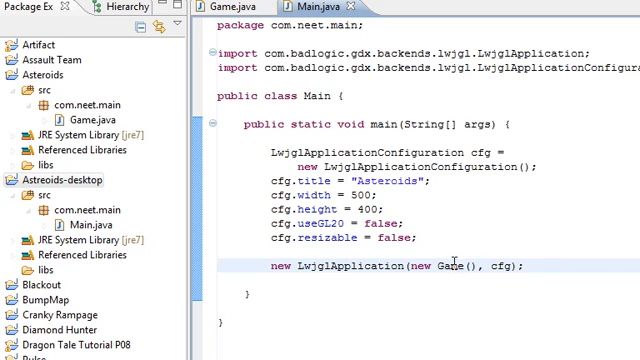
mouse_move(315, 10)
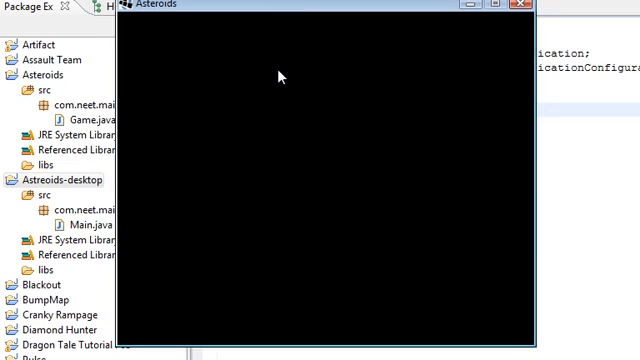
mouse_move(384, 183)
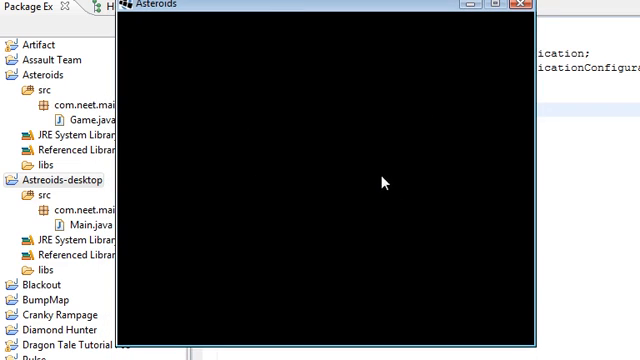
mouse_move(517, 8)
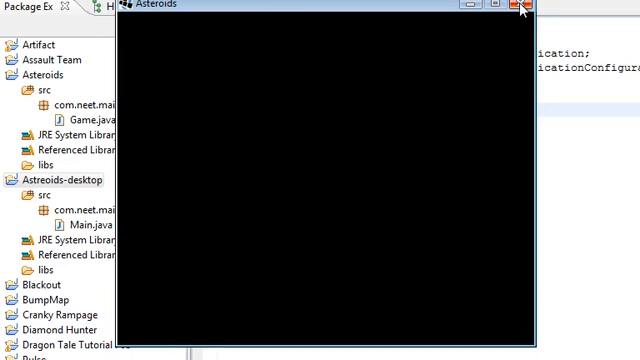
click(519, 8)
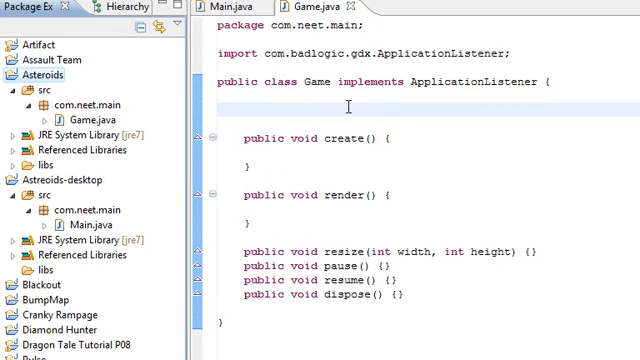
Declare public static int WIDTH and HEIGHT fields in the Game class.
text(public)
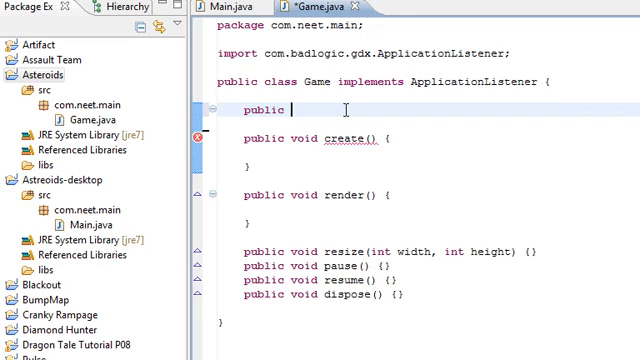
text(static)
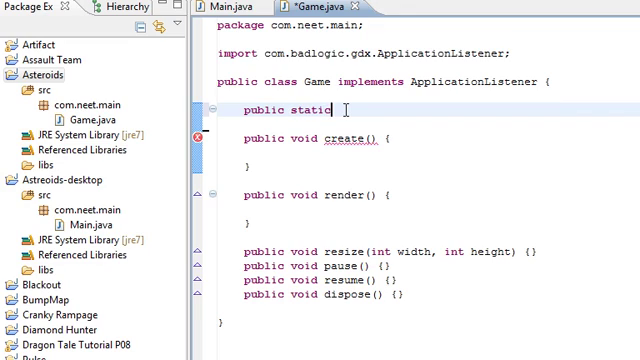
text(int WIDT)
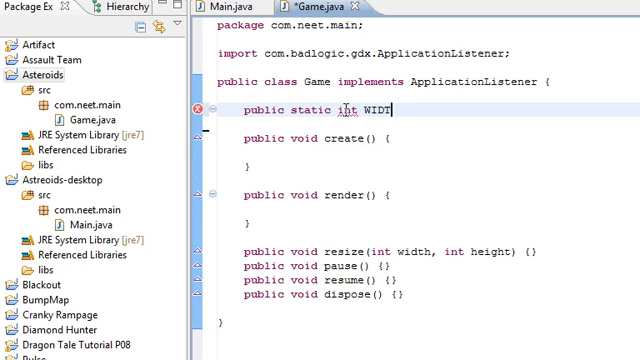
text(H;)
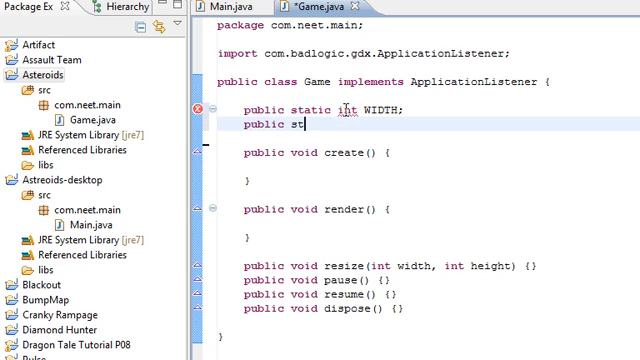
text(atic int HEIGHT;)
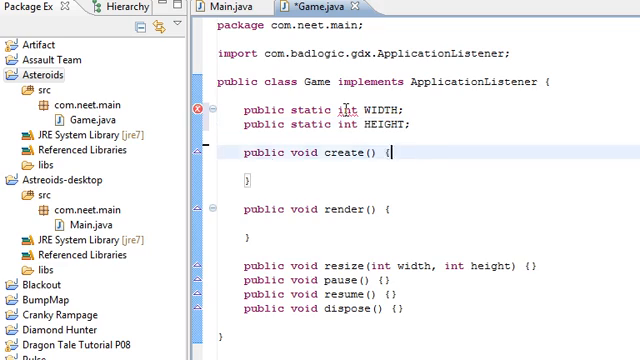
In create, set WIDTH and HEIGHT from Gdx.graphics.getWidth() and getHeight(), then save.
text(WIDTH = Gdx.grap)
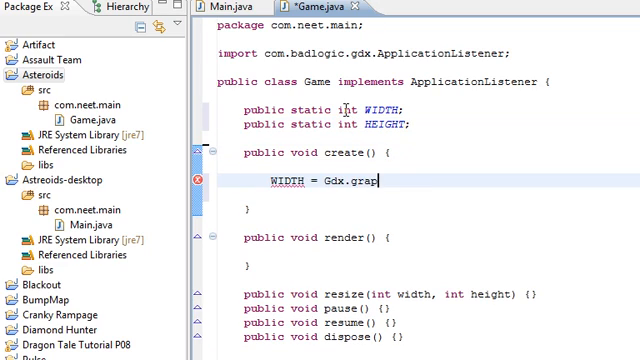
text(hics.getWidth())
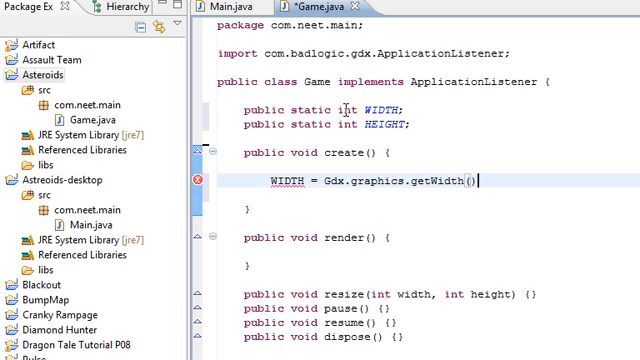
text(HEIGHT = Gd)
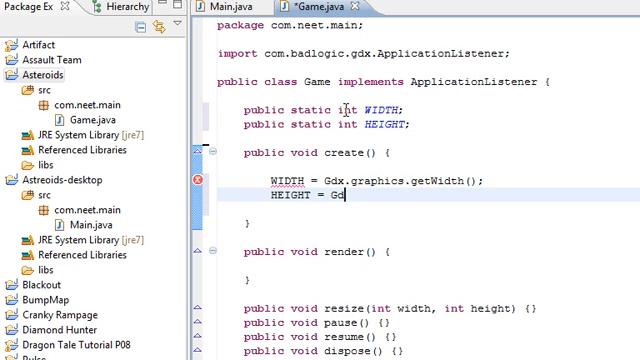
text(dx.grraphic)
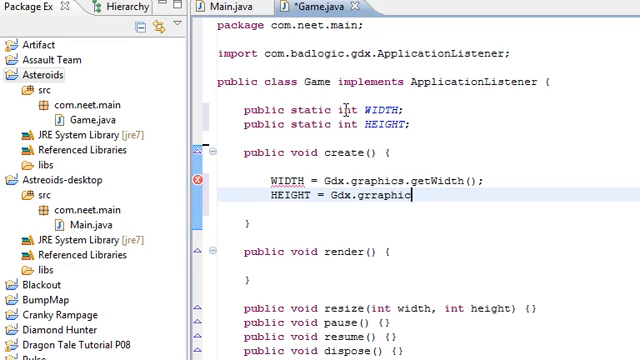
text(graphics.)
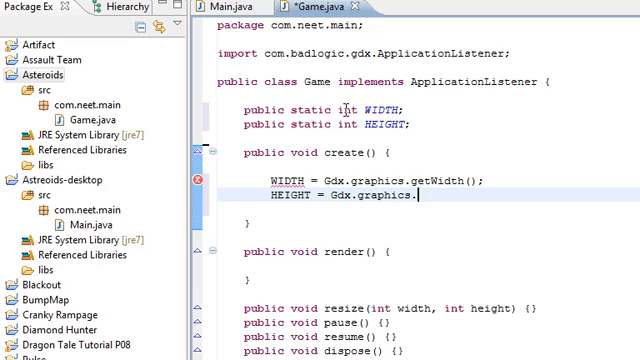
text(getHeight();)
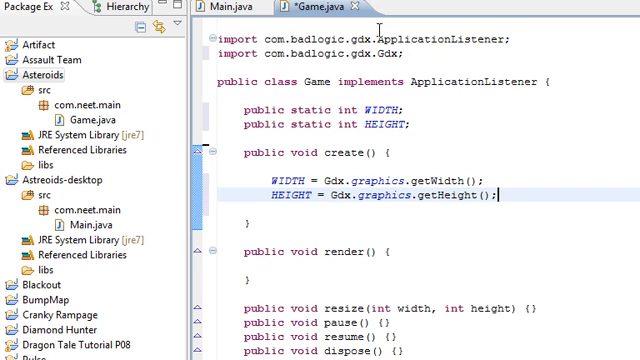
key(Ctrl+s)
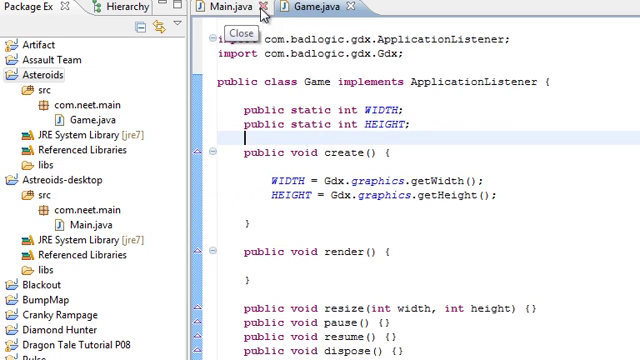
click(205, 8)
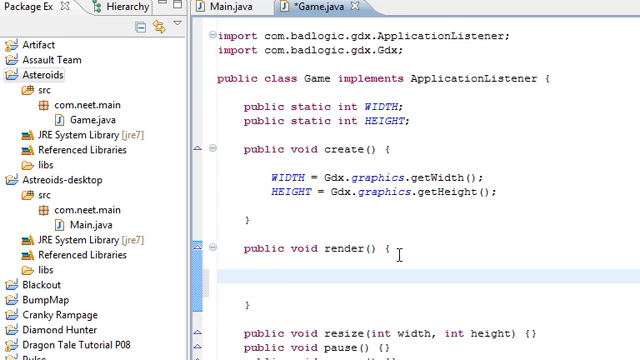
mouse_move(505, 190)
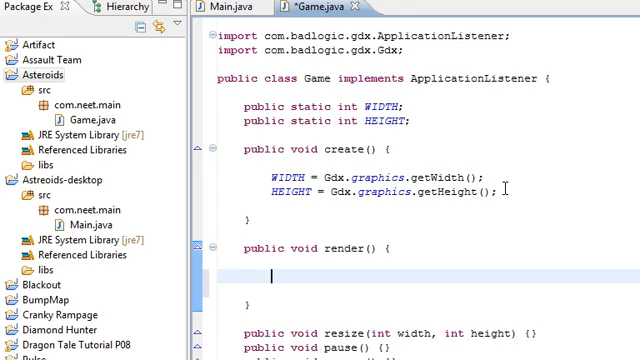
Add glClearColor(0, 0, 0, 1) and glClear(GL10.GL_COLOR_BUFFER_BIT) to render with a 'clear screen' comment.
text(Gdx.gl)
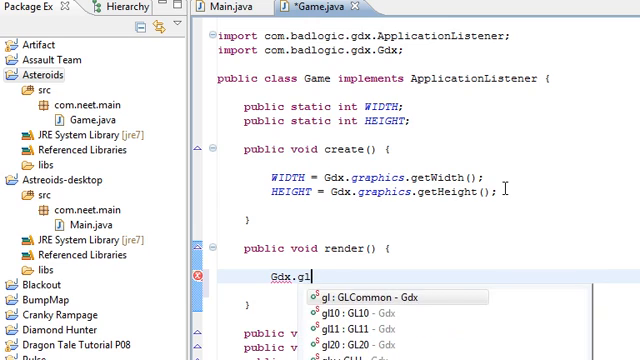
text(.gl)
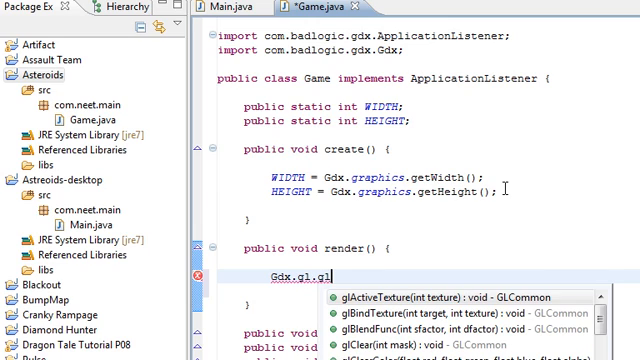
text(ClearColor(0, 0, 0, alpha)
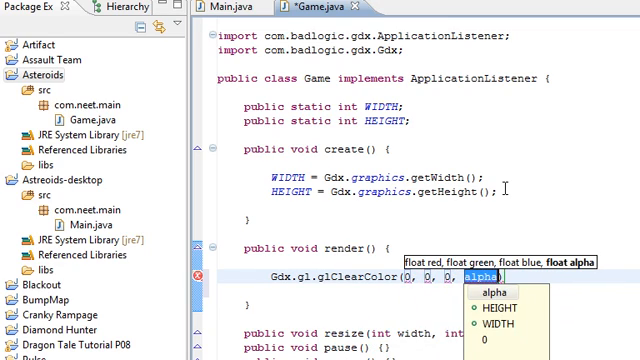
text(1)
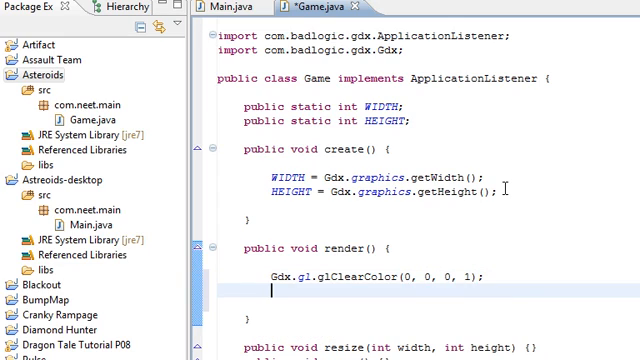
text(Gdx.gl.glClear(GL)
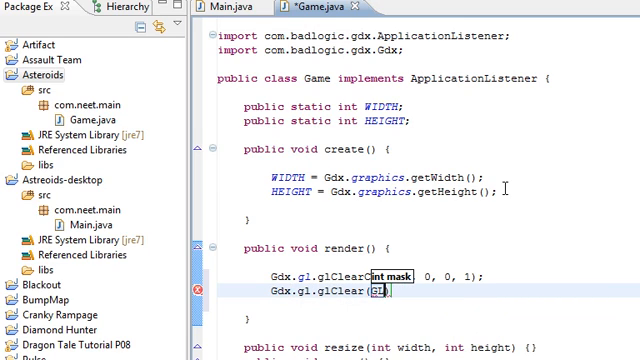
text(GL10.GL_COLOR_BUFFER_BIT)
text(//)
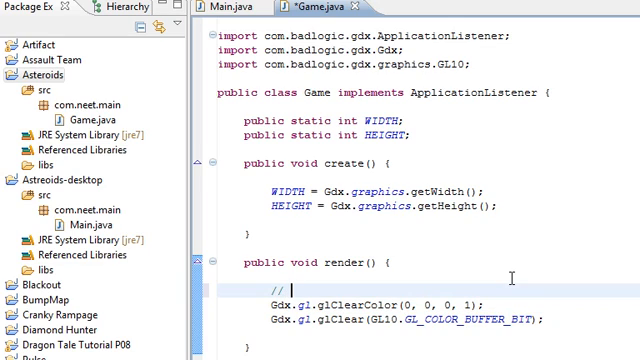
text(clear screen to black)
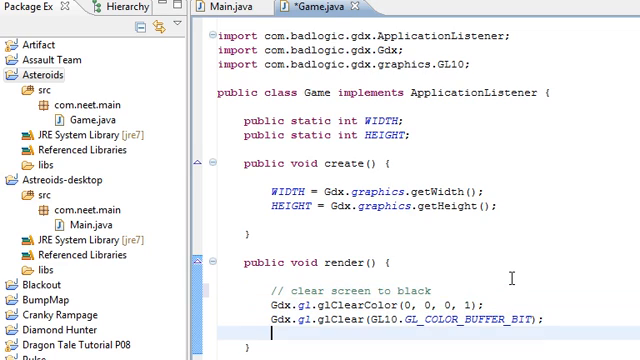
scroll(down, 3)
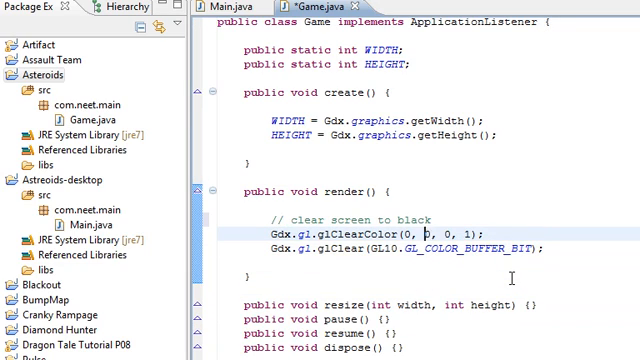
Run Asteroids with clear colour (1, 1, 0, 1), then with black, closing each window.
text(1)
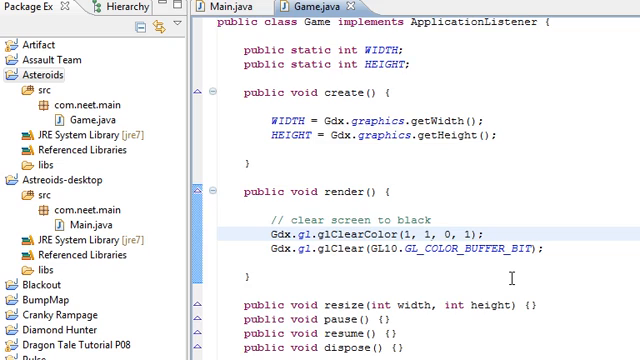
click(191, 6)
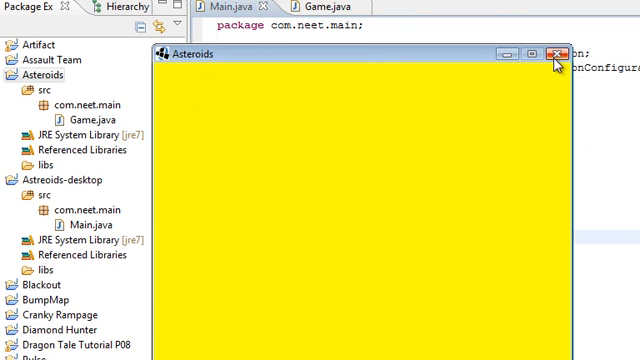
click(555, 56)
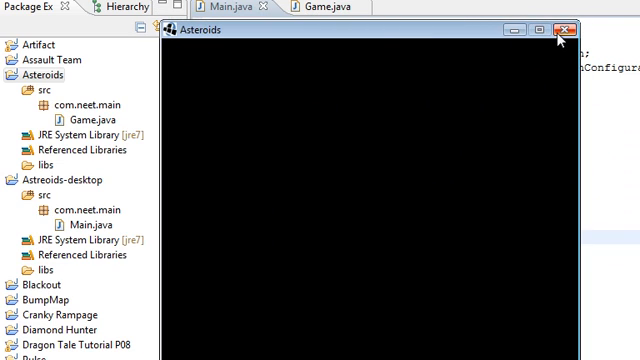
click(558, 29)
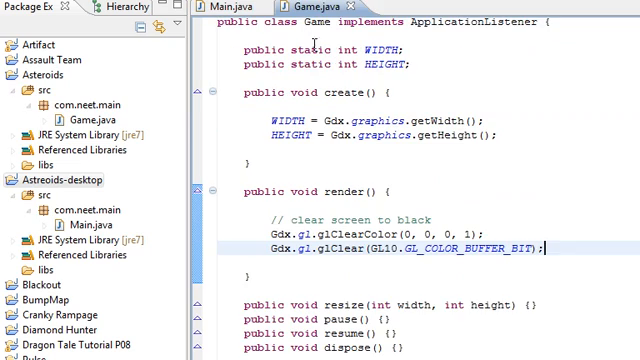
Show Main.java, collapse the Asteroids project, then expand it down to com.neet.main.
click(444, 131)
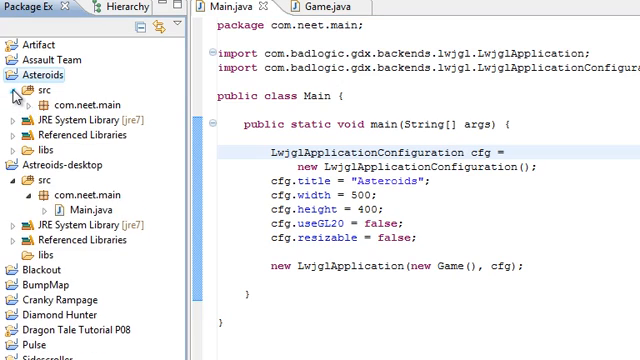
click(24, 74)
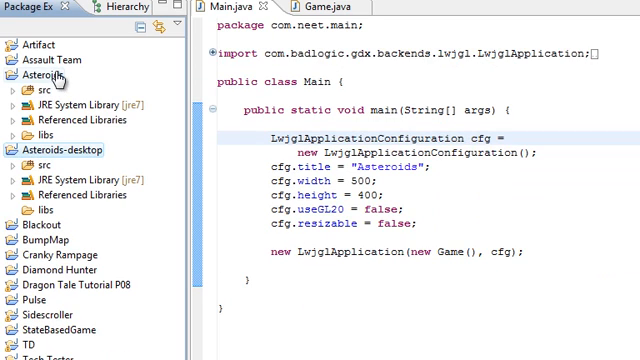
mouse_move(48, 156)
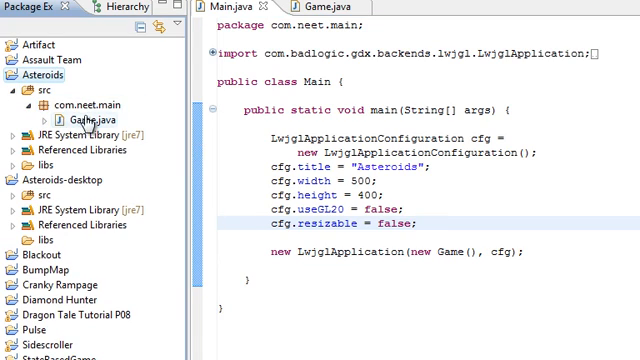
click(80, 104)
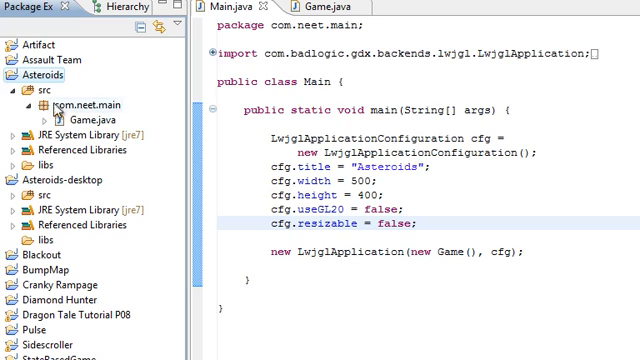